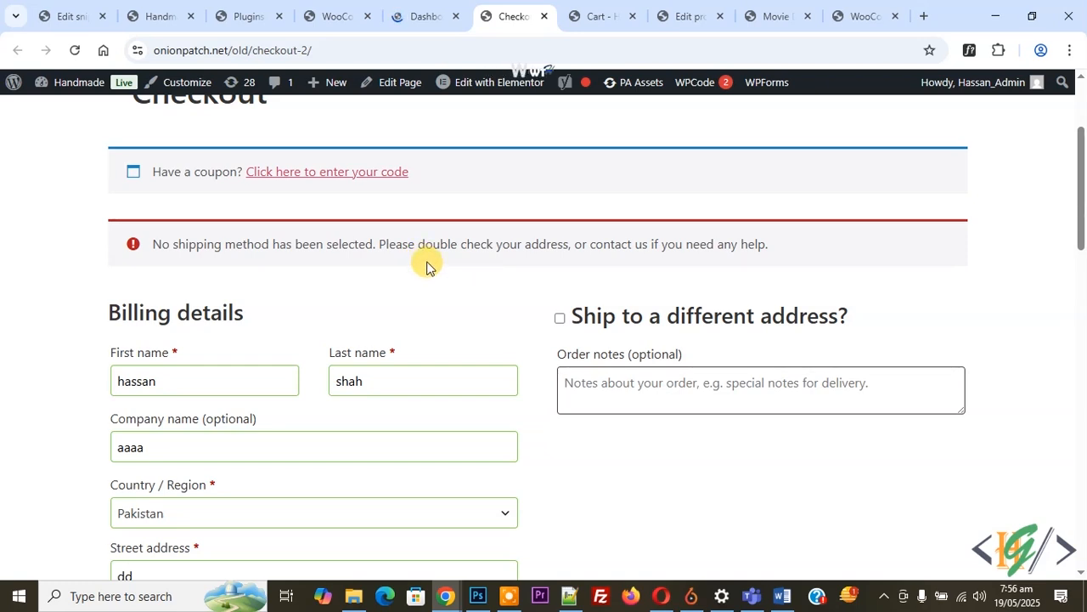
{"action": "mouse_move", "coordinate": [421, 259]}
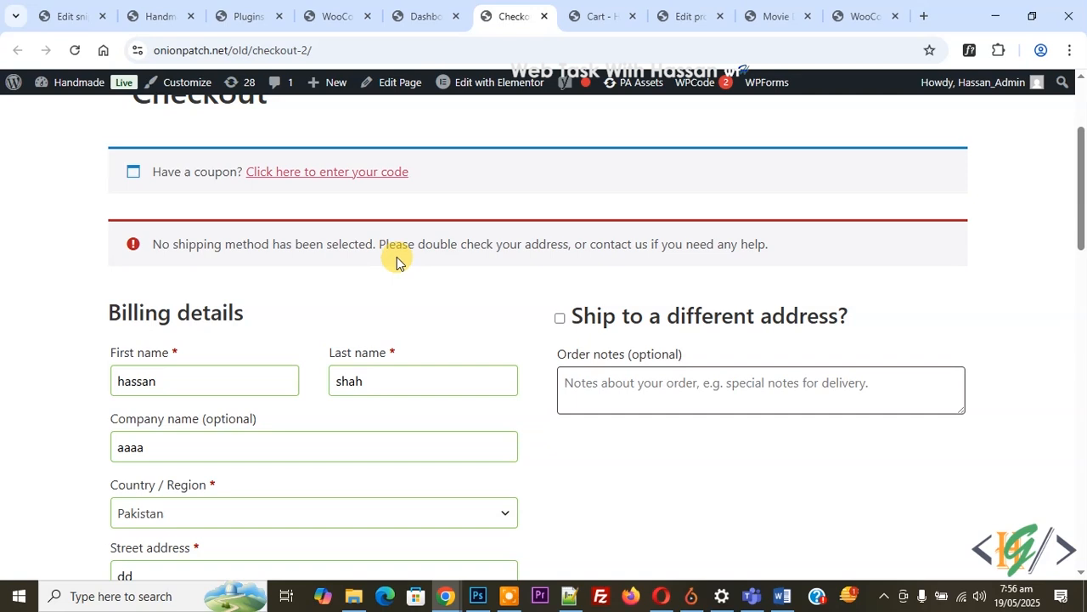
- Highlight the no-shipping-method warning message on the checkout page
{"action": "double_click", "coordinate": [199, 244]}
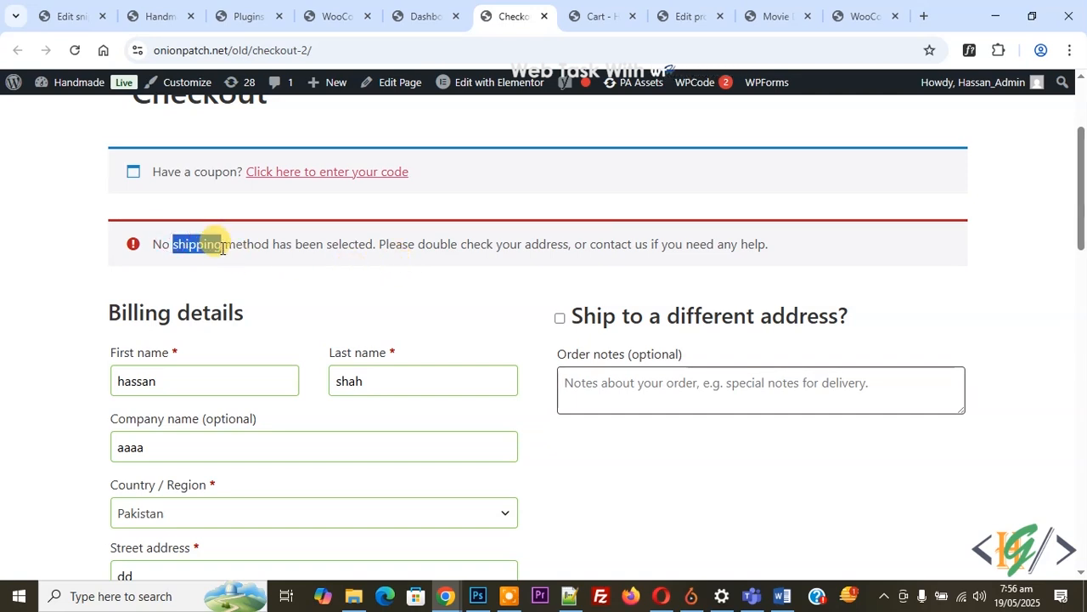
{"action": "left_click_drag", "start_coordinate": [216, 244], "coordinate": [455, 244]}
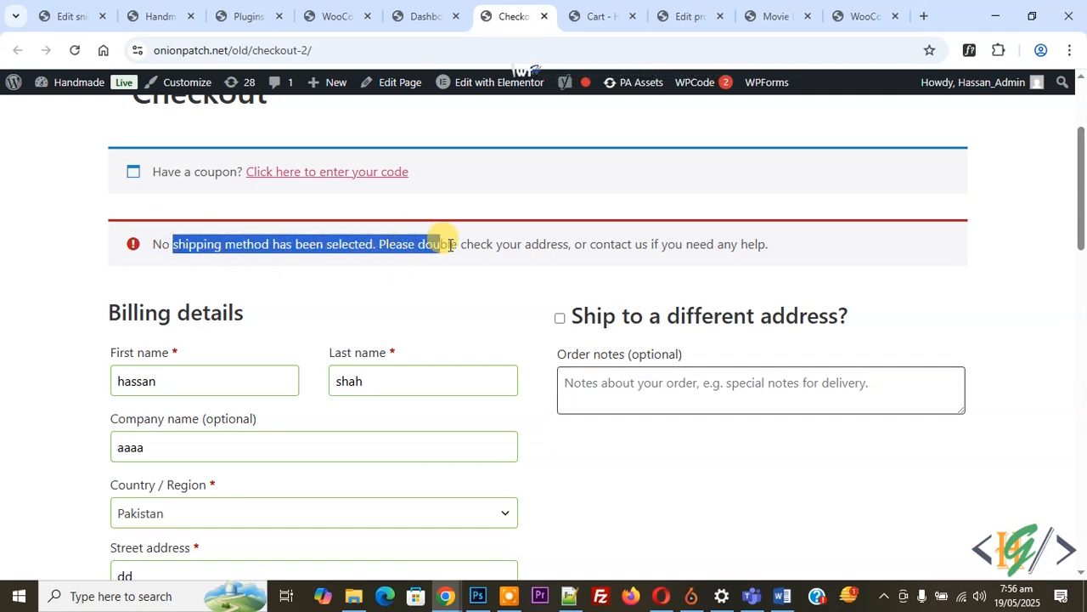
{"action": "left_click_drag", "start_coordinate": [442, 243], "coordinate": [612, 244]}
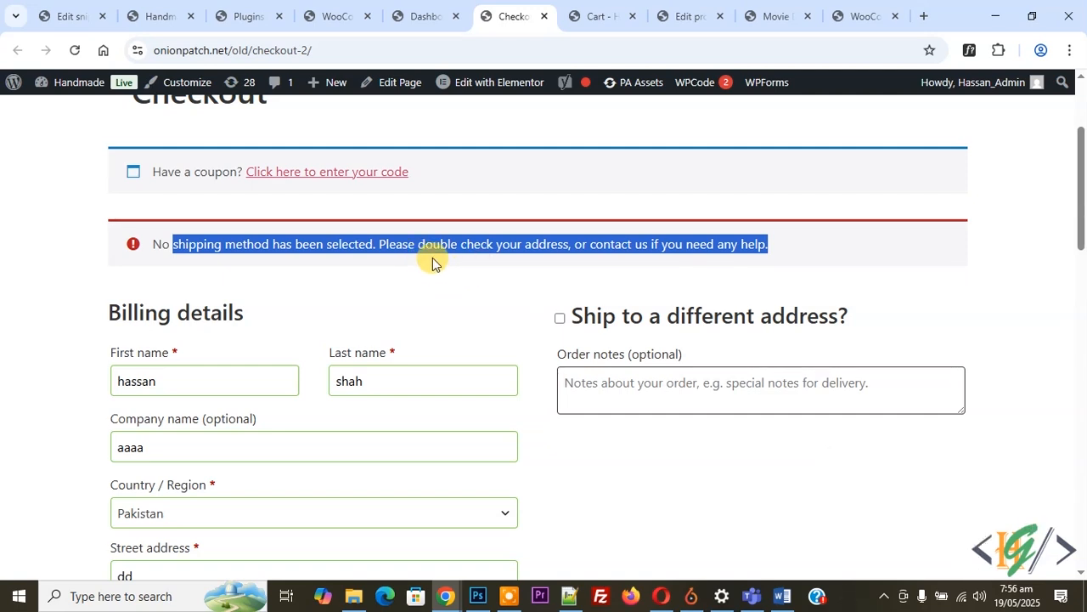
{"action": "mouse_move", "coordinate": [431, 259]}
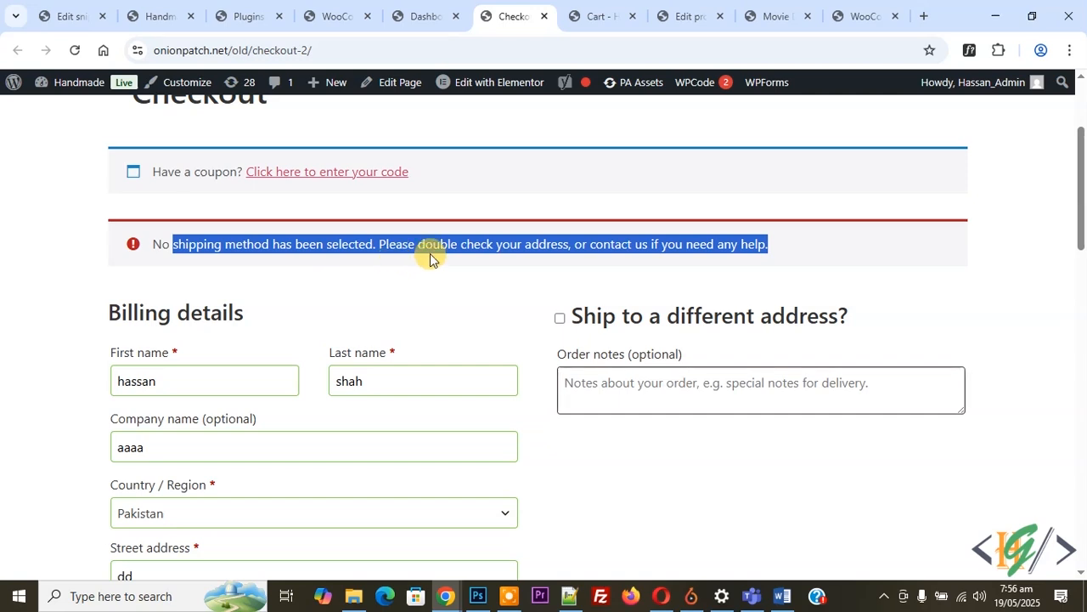
{"action": "mouse_move", "coordinate": [360, 270]}
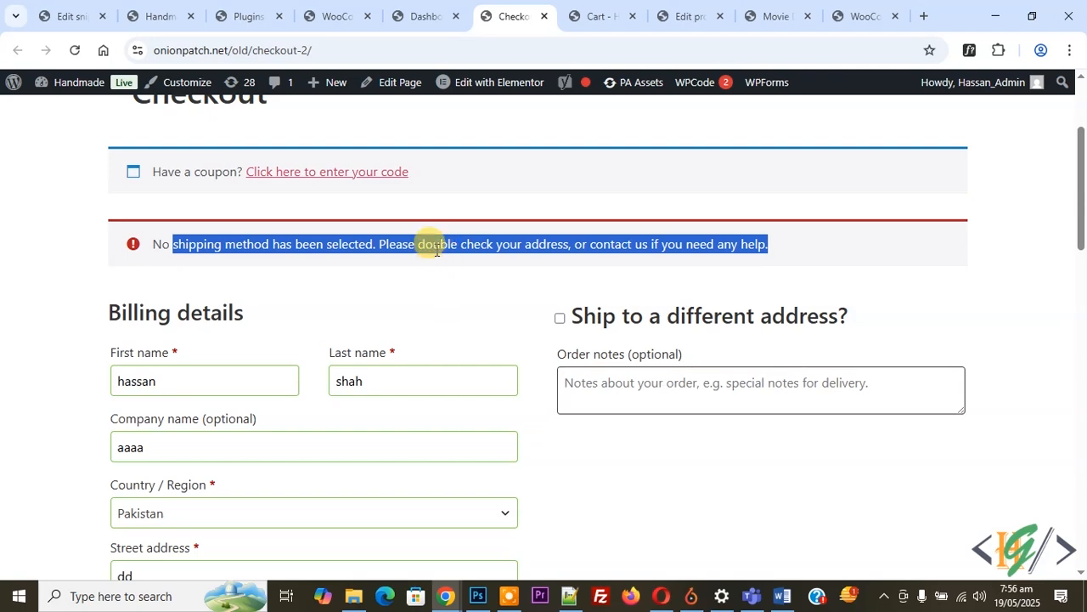
- Open WooCommerce Settings > Shipping and scroll to the empty Shipping zones list
{"action": "left_click", "coordinate": [423, 15]}
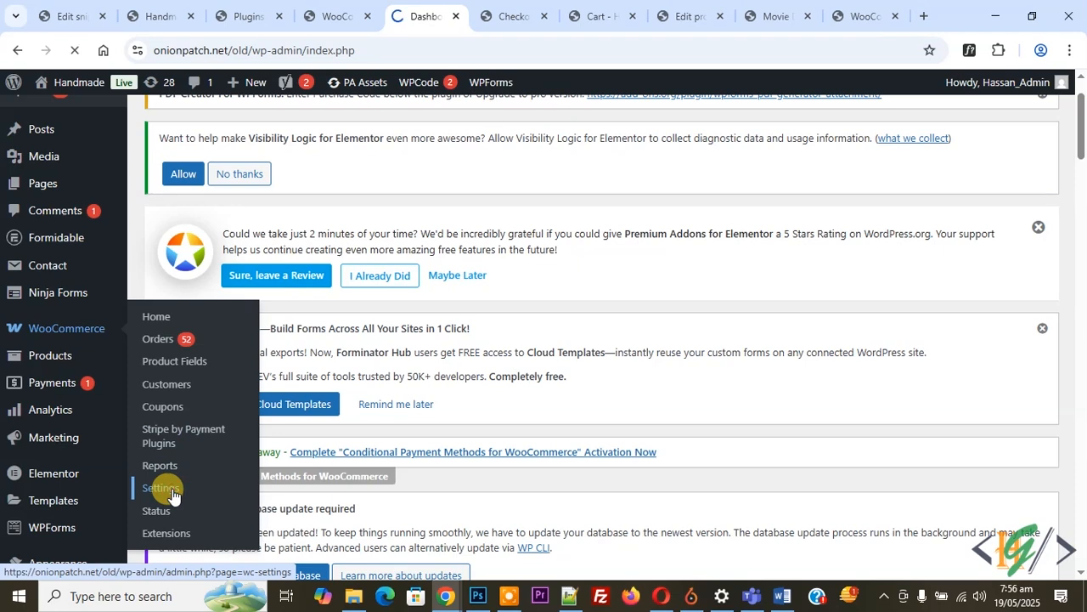
{"action": "left_click", "coordinate": [160, 487]}
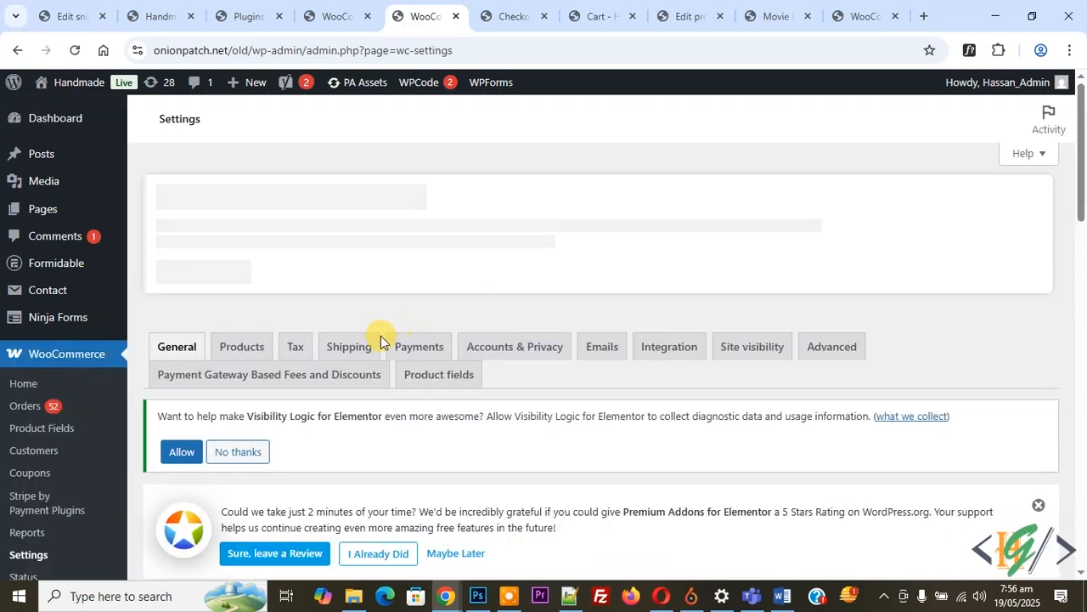
{"action": "left_click", "coordinate": [348, 346]}
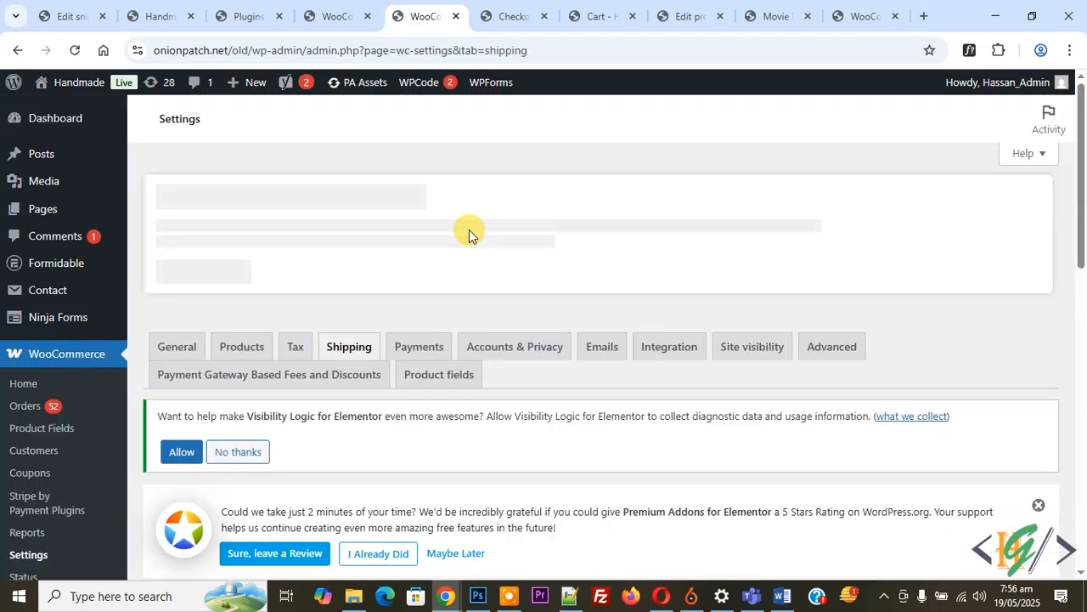
{"action": "scroll", "scroll_direction": "down", "scroll_amount": 3}
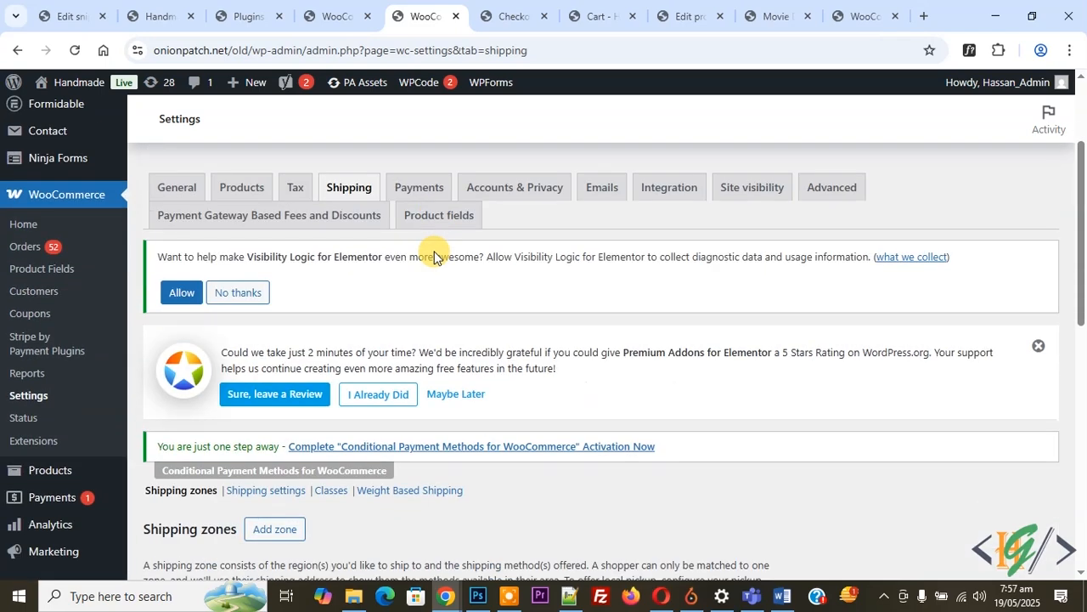
{"action": "scroll", "scroll_direction": "down", "scroll_amount": 3}
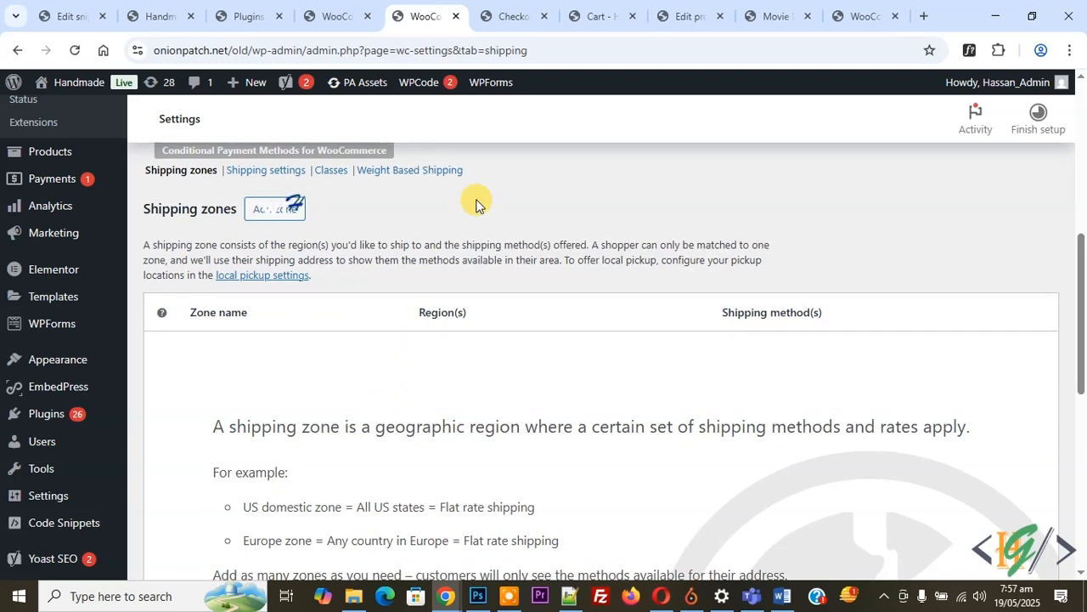
{"action": "left_click", "coordinate": [514, 16]}
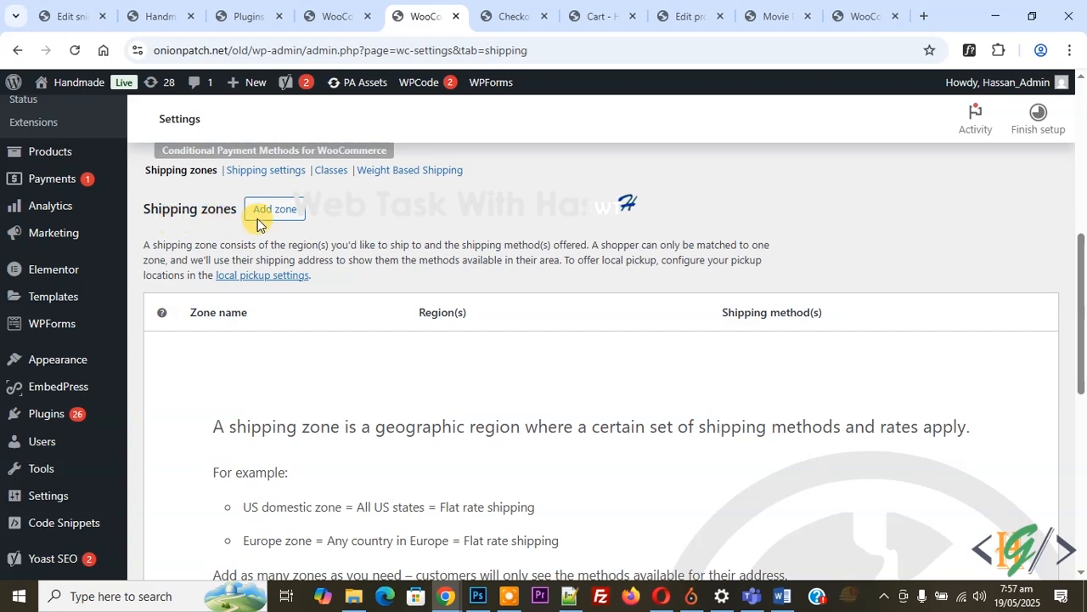
- Add a zone named 'Everywhere' with 'Select all countries' as its regions
{"action": "left_click", "coordinate": [274, 209]}
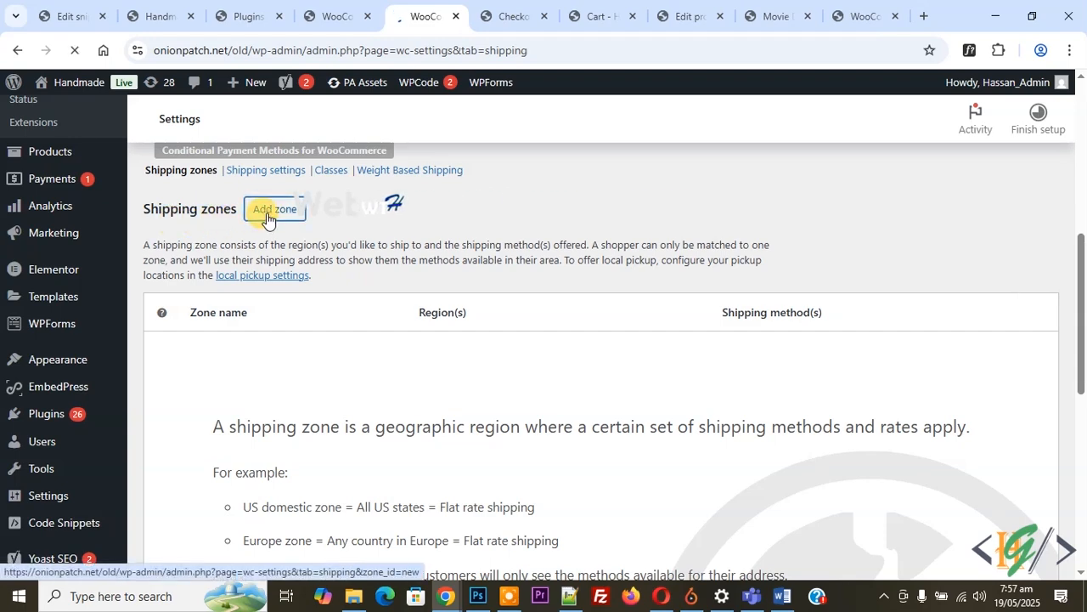
{"action": "left_click", "coordinate": [274, 209]}
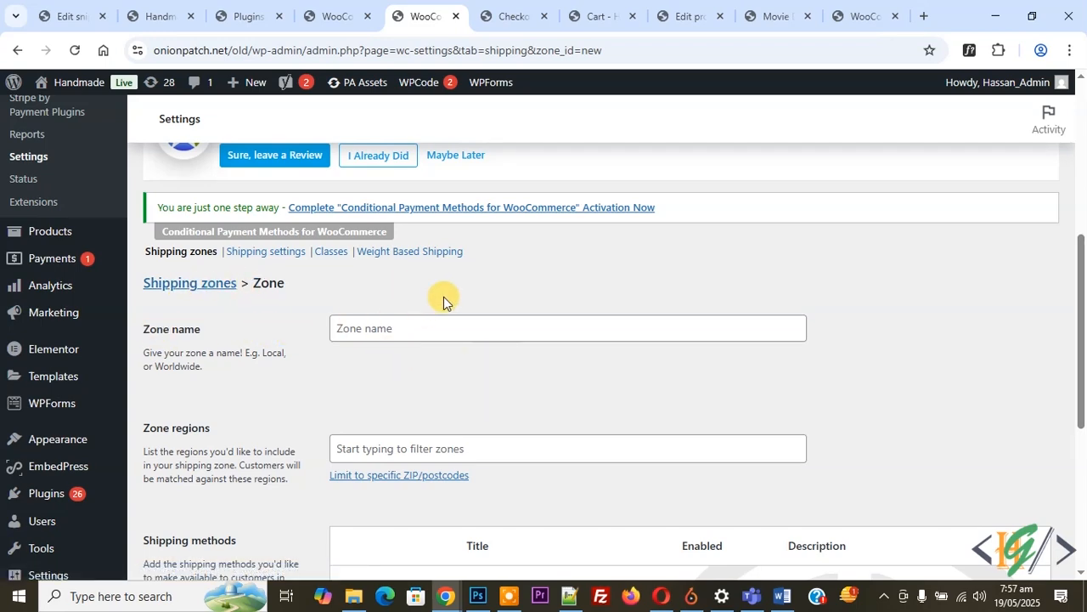
{"action": "scroll", "scroll_direction": "down", "scroll_amount": 3}
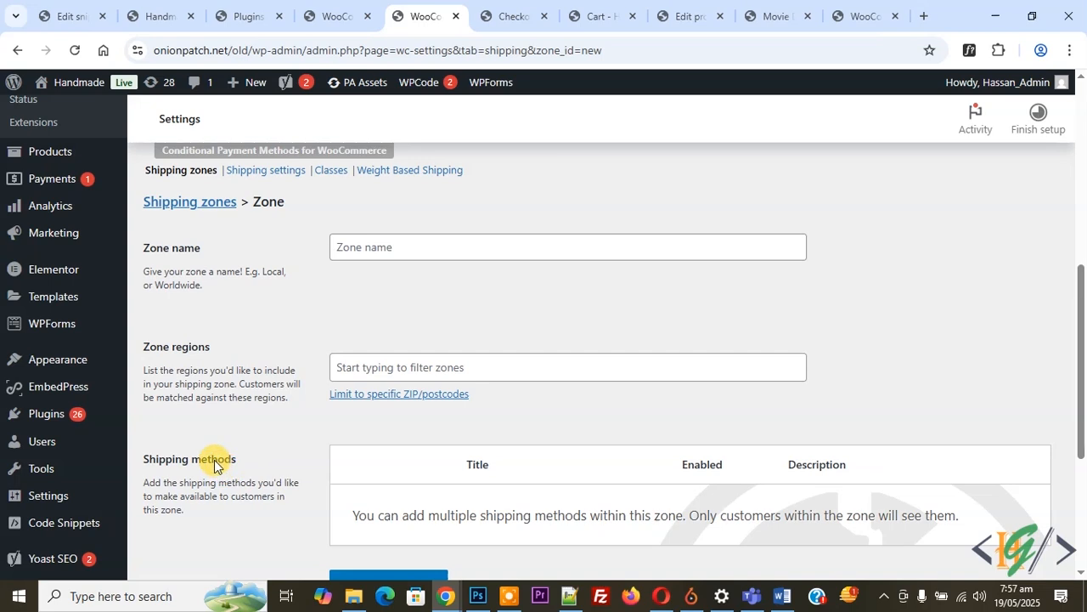
{"action": "mouse_move", "coordinate": [308, 277]}
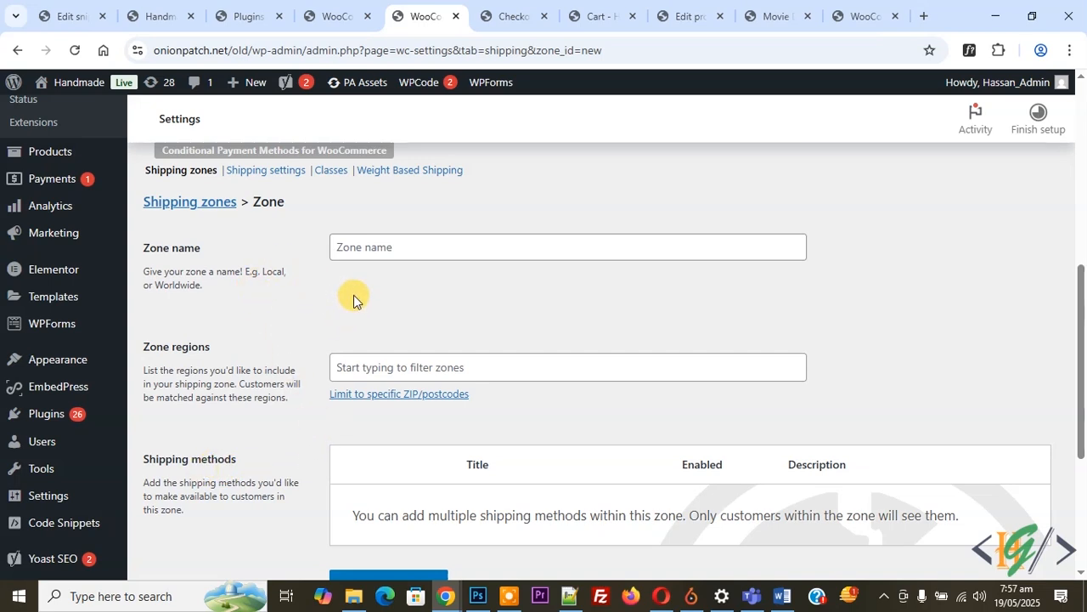
{"action": "type", "text": "Everywhere"}
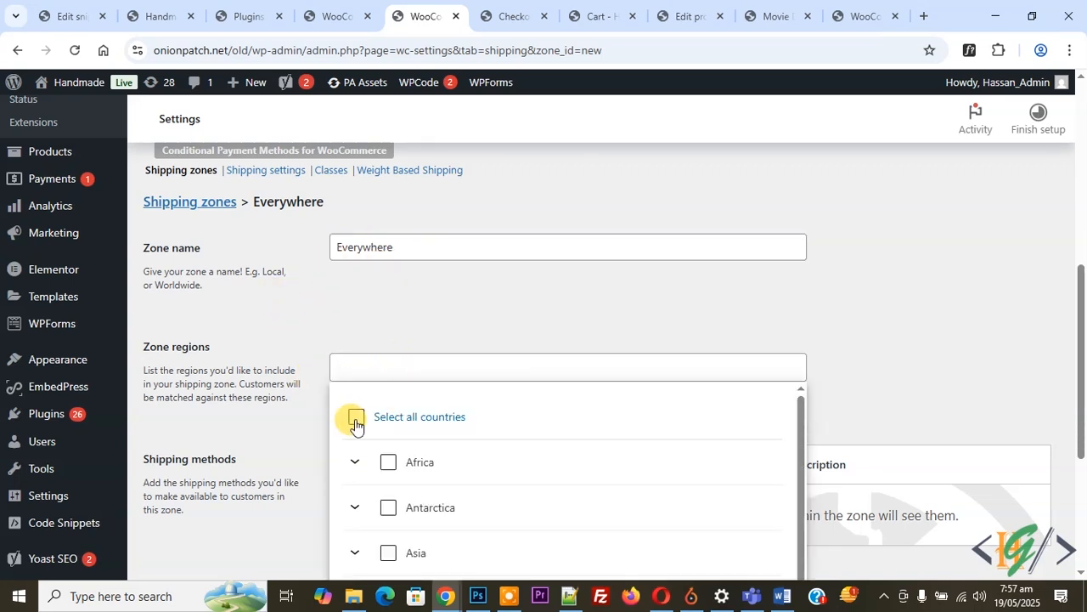
{"action": "left_click", "coordinate": [354, 417]}
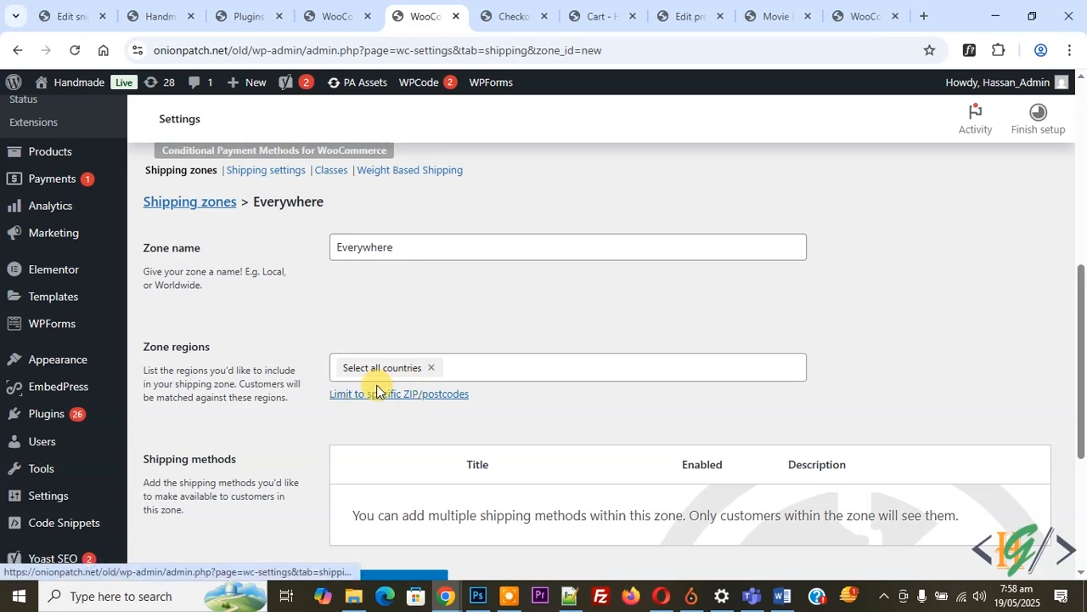
{"action": "scroll", "scroll_direction": "down", "scroll_amount": 3}
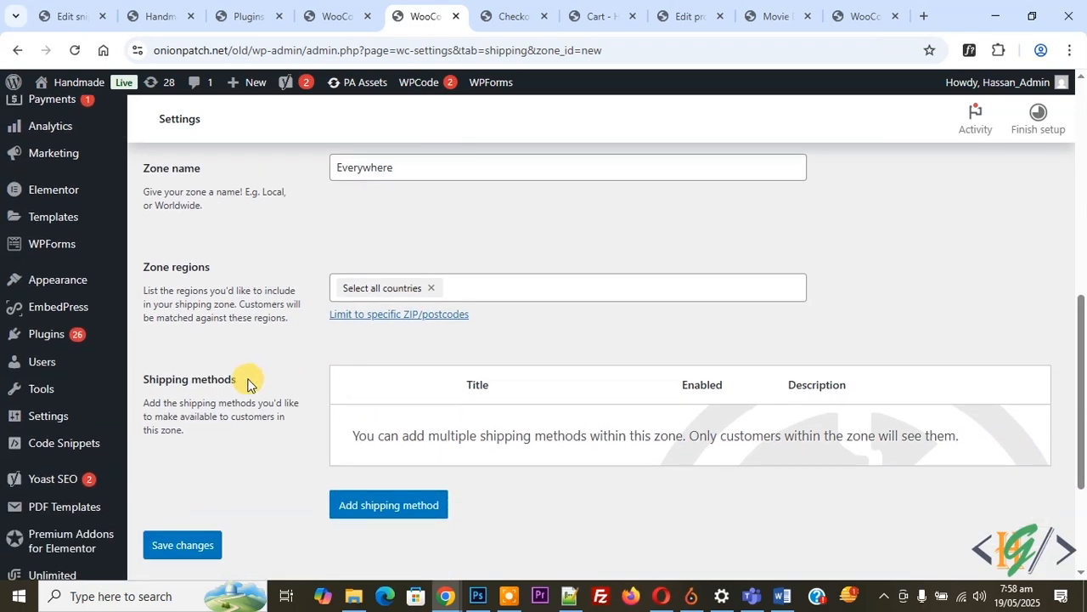
{"action": "scroll", "scroll_direction": "down", "scroll_amount": 3}
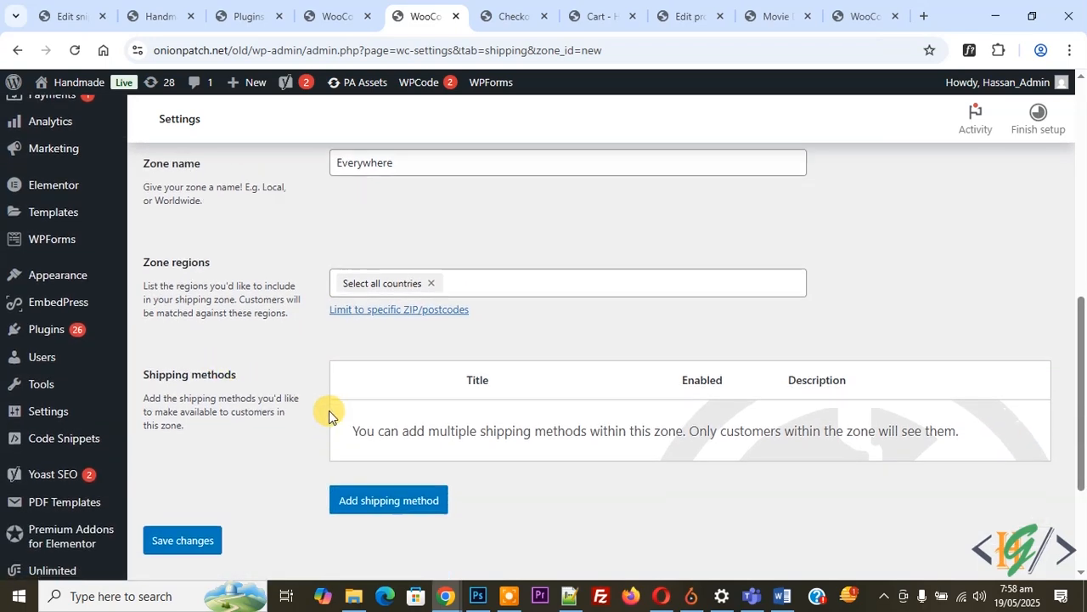
{"action": "scroll", "scroll_direction": "down", "scroll_amount": 3}
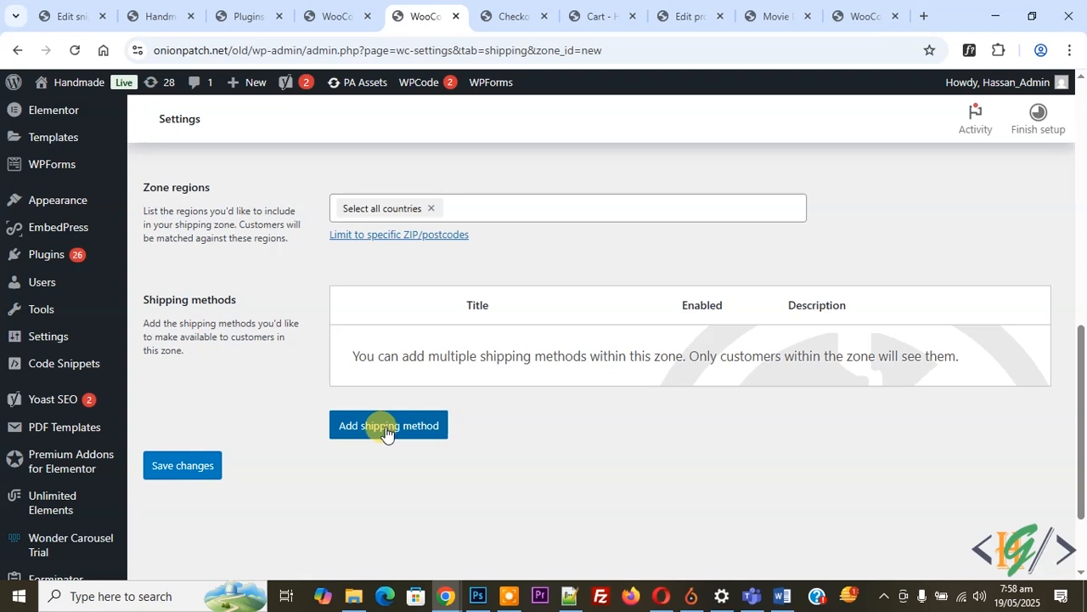
- Add a Free shipping method with 'No requirement' to Everywhere, then create and save it
{"action": "left_click", "coordinate": [389, 425]}
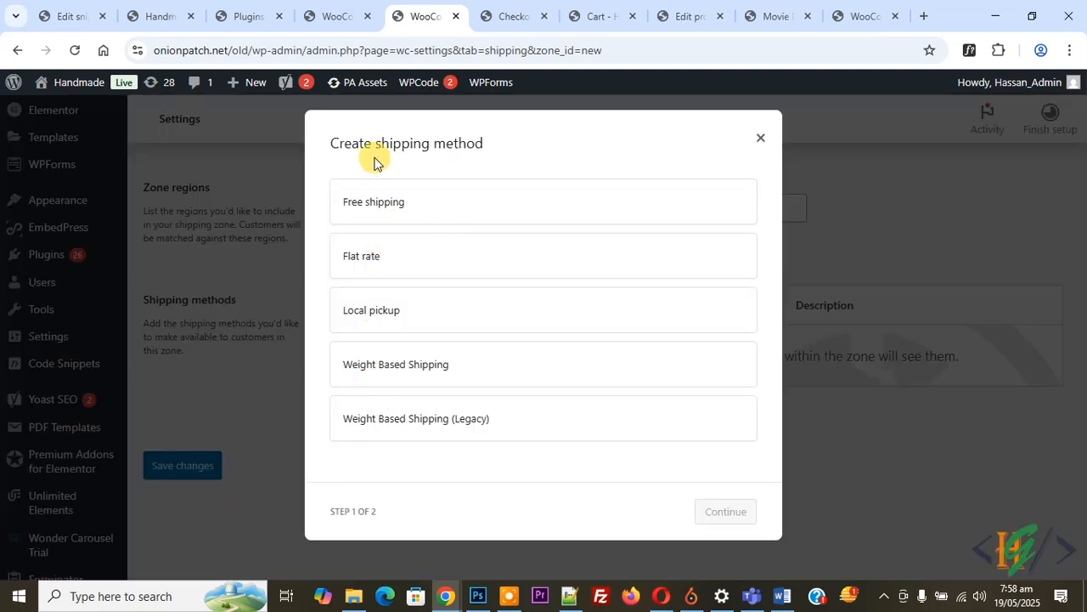
{"action": "mouse_move", "coordinate": [469, 201]}
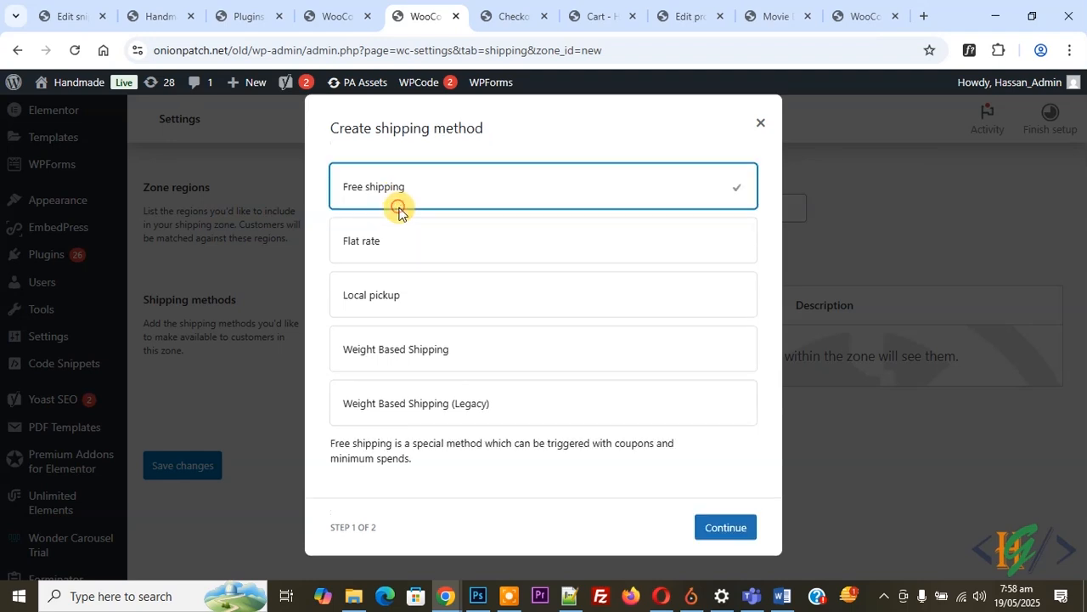
{"action": "left_click", "coordinate": [724, 527]}
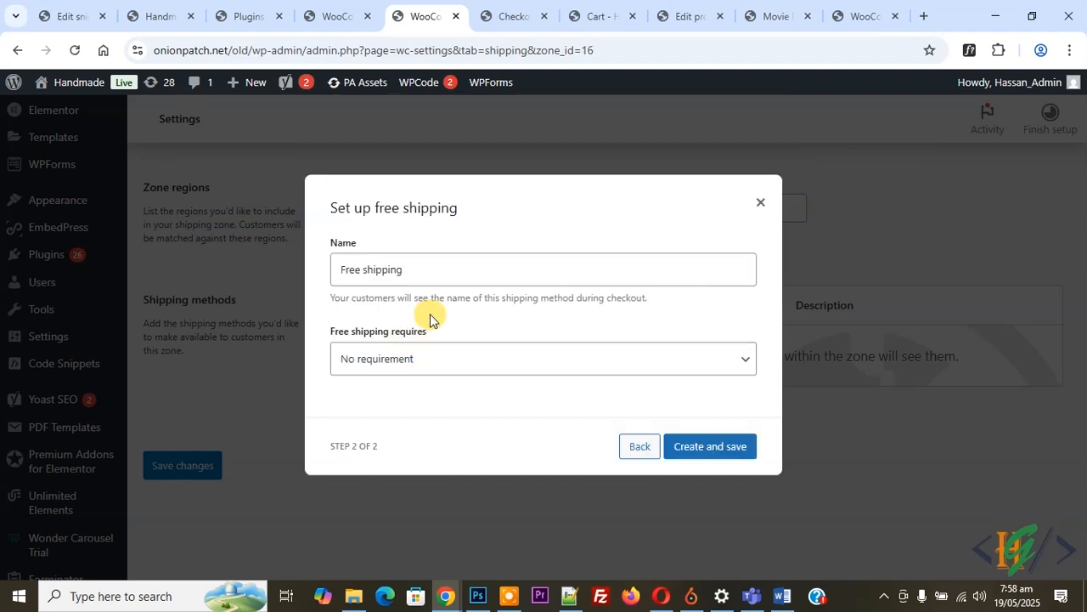
{"action": "left_click", "coordinate": [367, 269]}
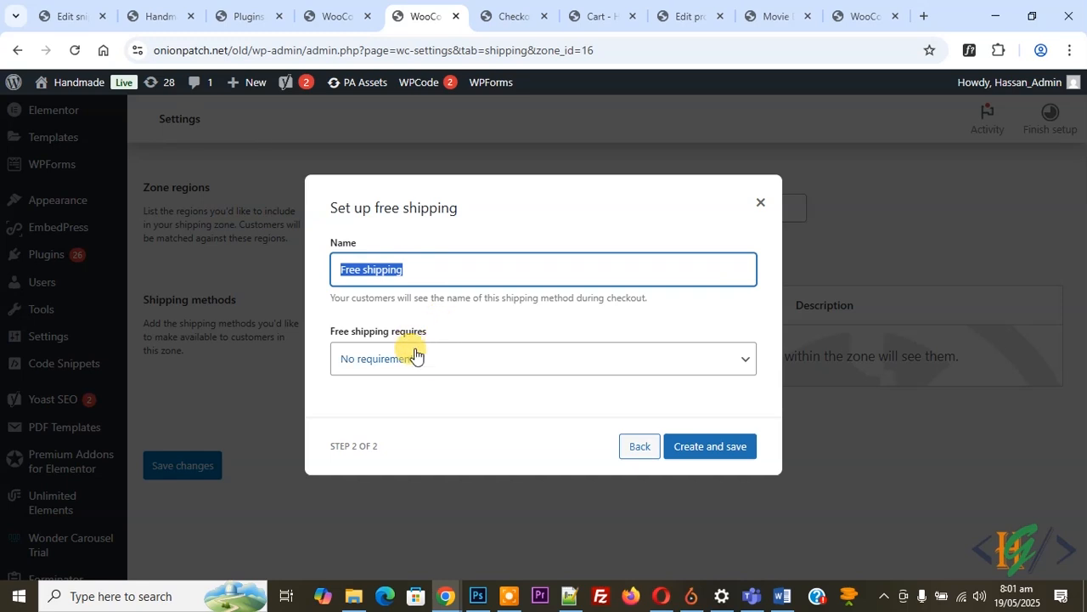
{"action": "left_click", "coordinate": [543, 358]}
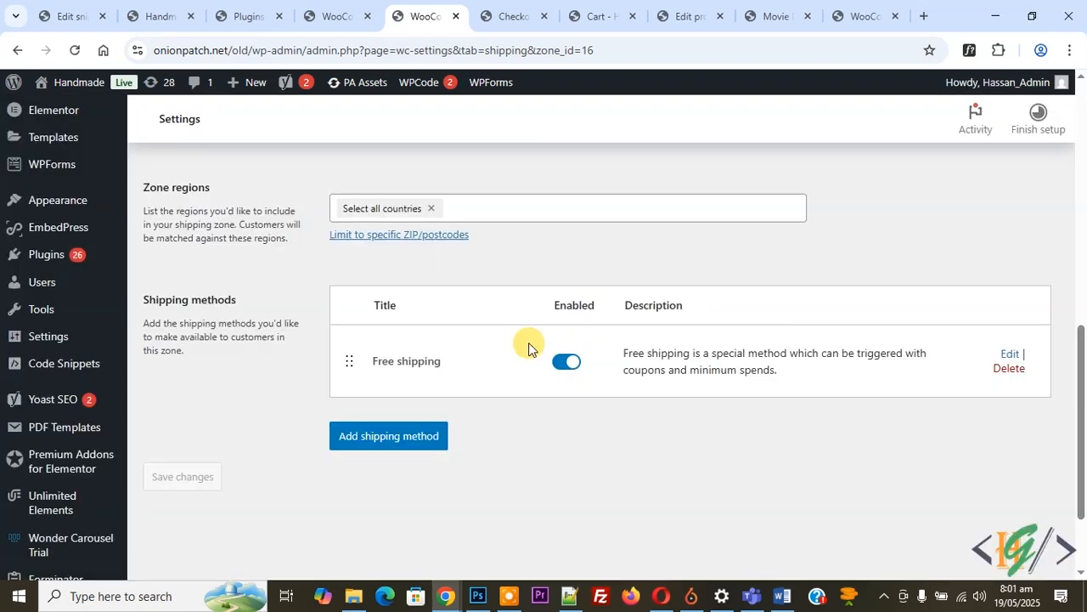
{"action": "mouse_move", "coordinate": [436, 350]}
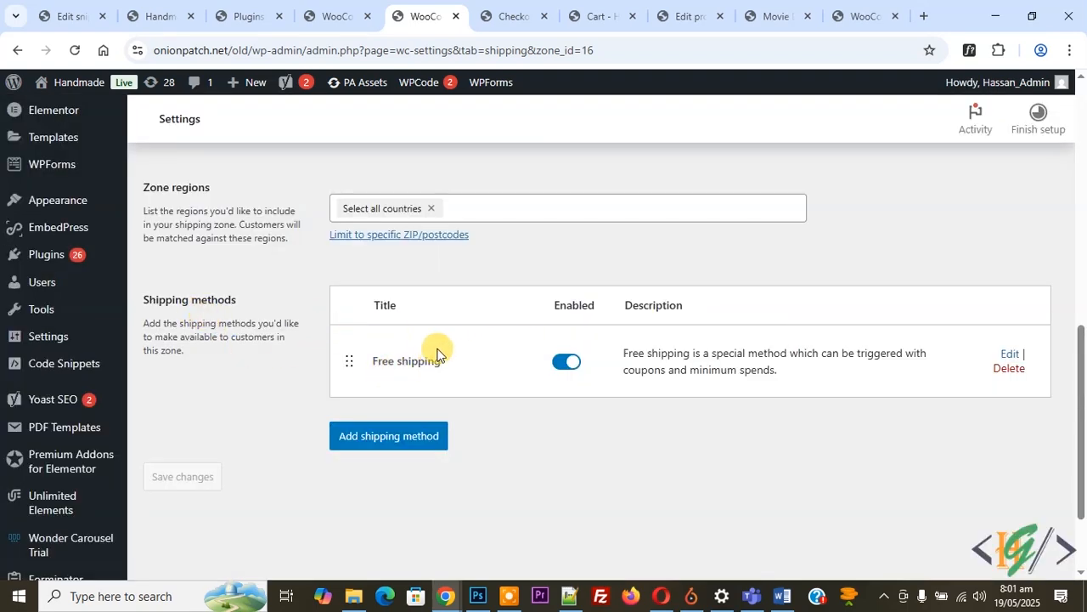
{"action": "mouse_move", "coordinate": [450, 348]}
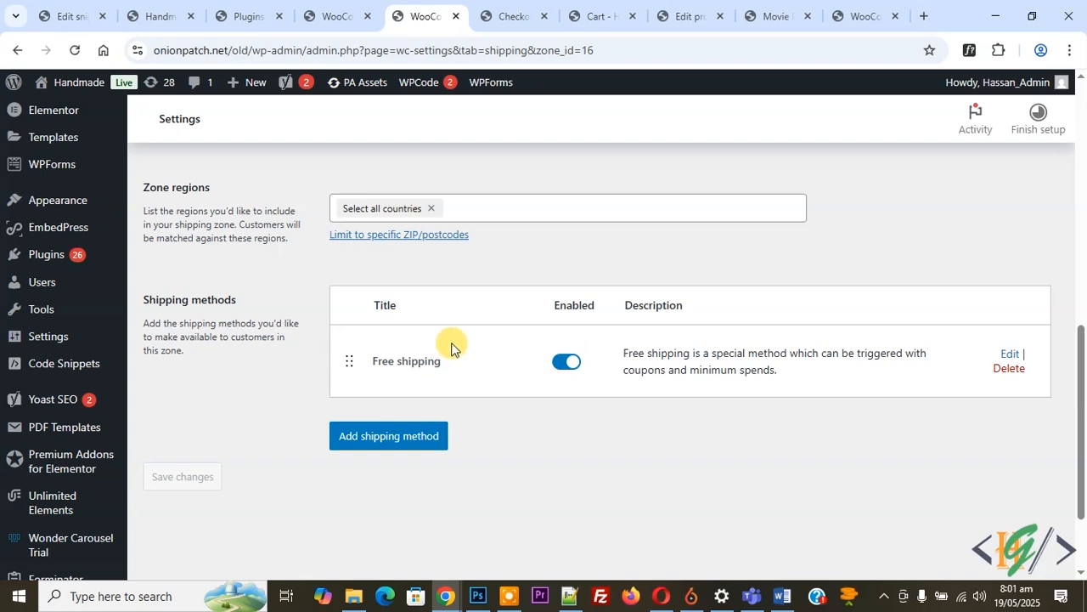
{"action": "mouse_move", "coordinate": [453, 330]}
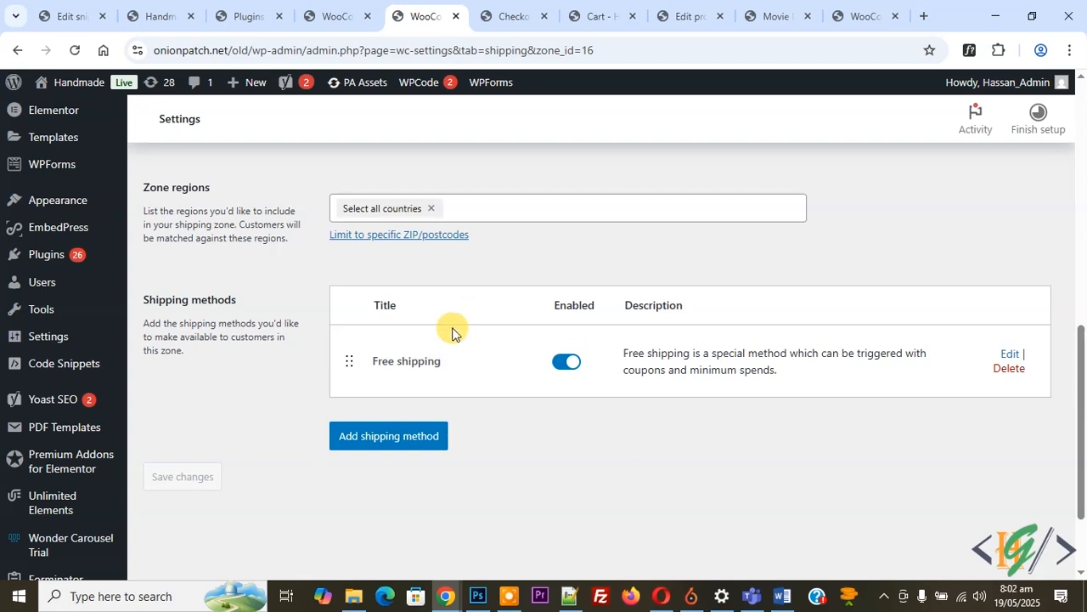
{"action": "mouse_move", "coordinate": [413, 318]}
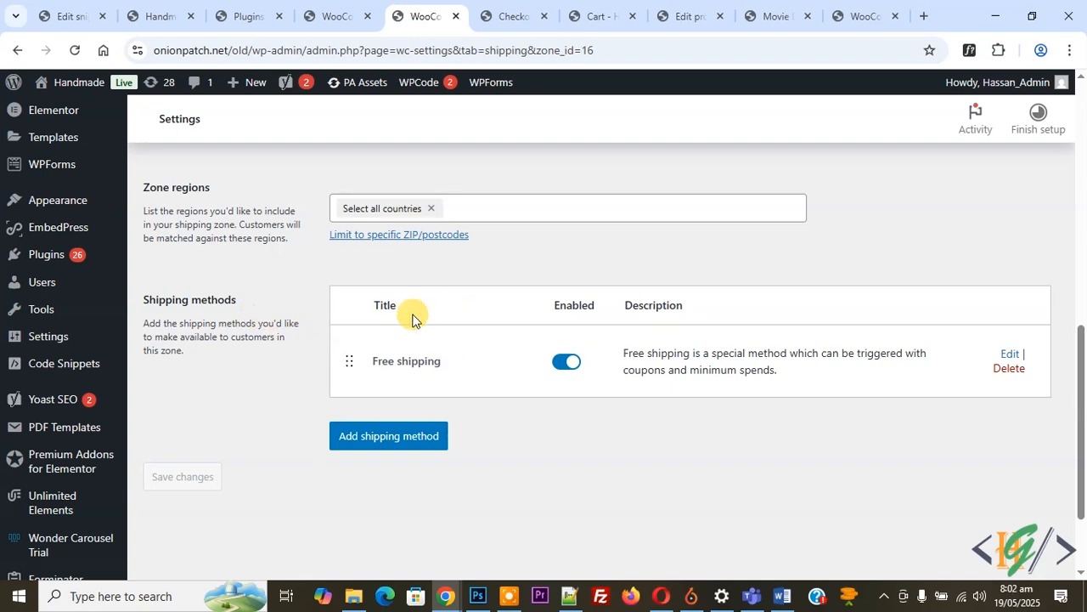
- Return to the store's Checkout browser tab
{"action": "left_click", "coordinate": [508, 15]}
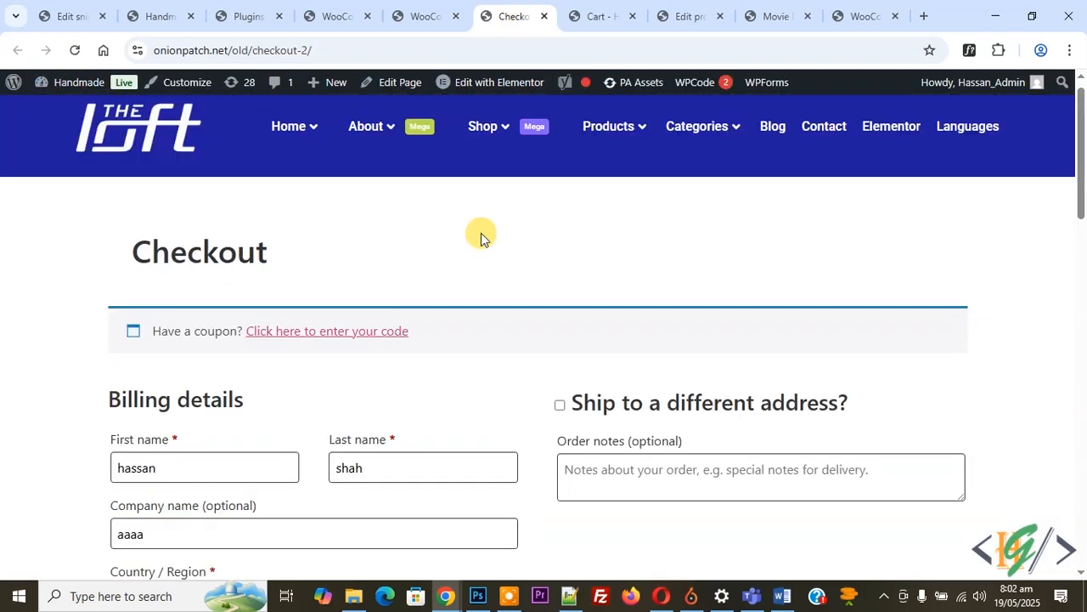
{"action": "scroll", "scroll_direction": "down", "scroll_amount": 3}
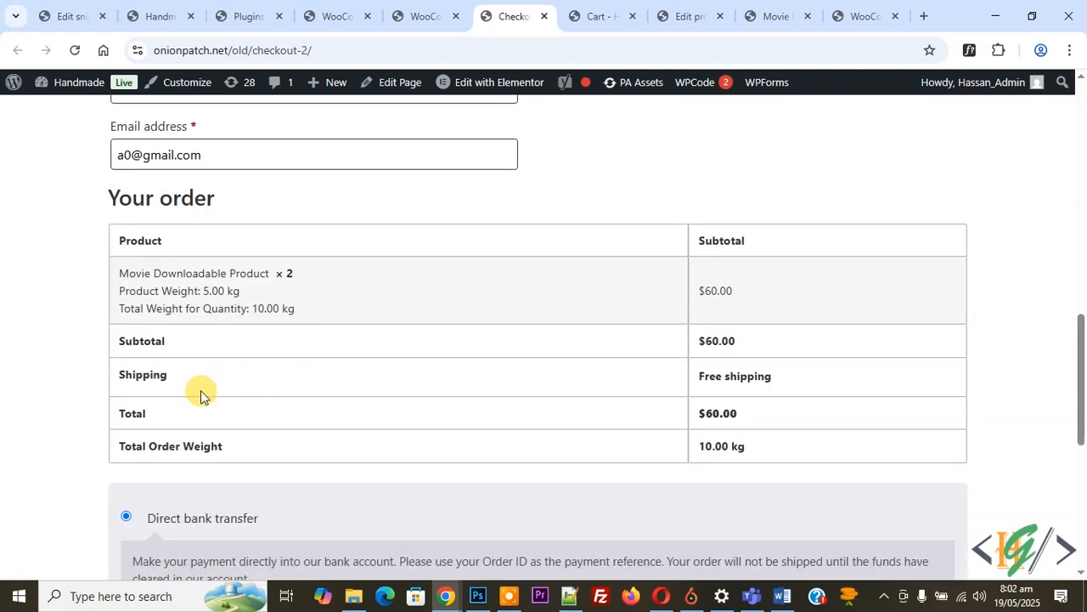
{"action": "mouse_move", "coordinate": [417, 394]}
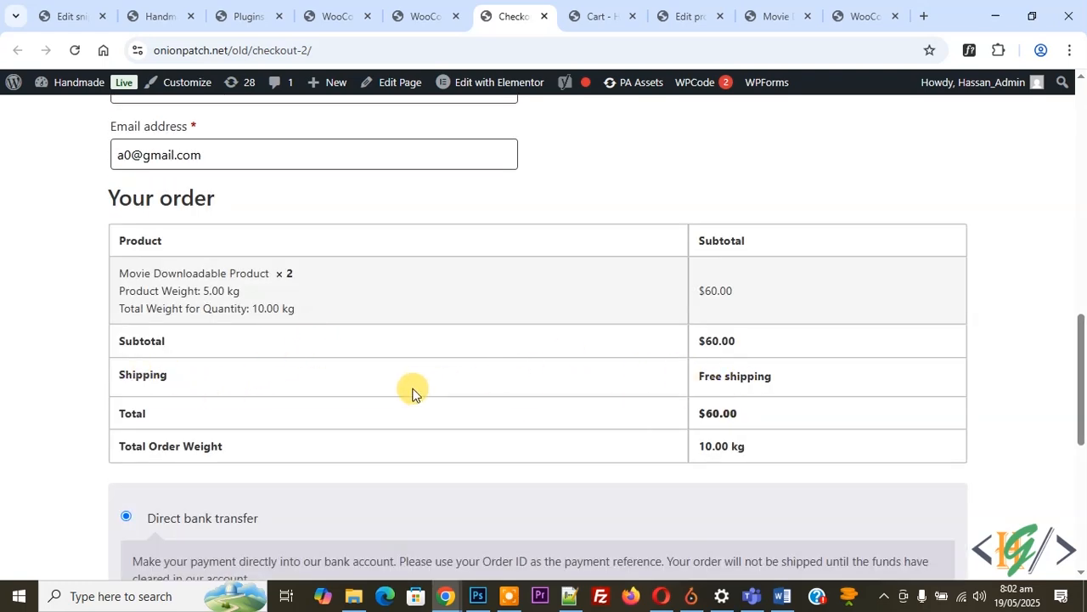
{"action": "scroll", "scroll_direction": "down", "scroll_amount": 3}
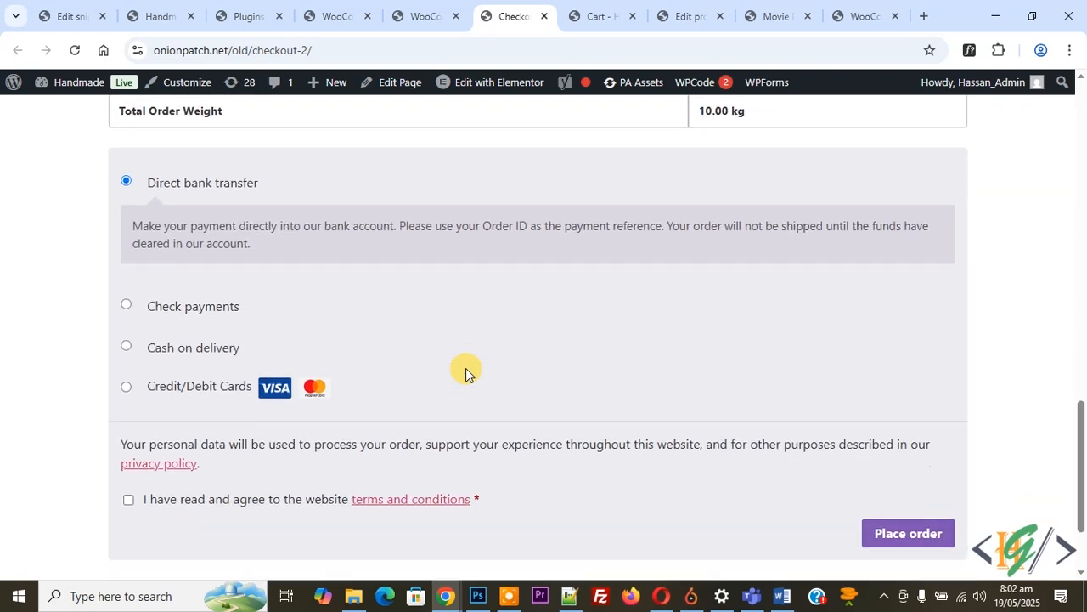
{"action": "scroll", "scroll_direction": "down", "scroll_amount": 3}
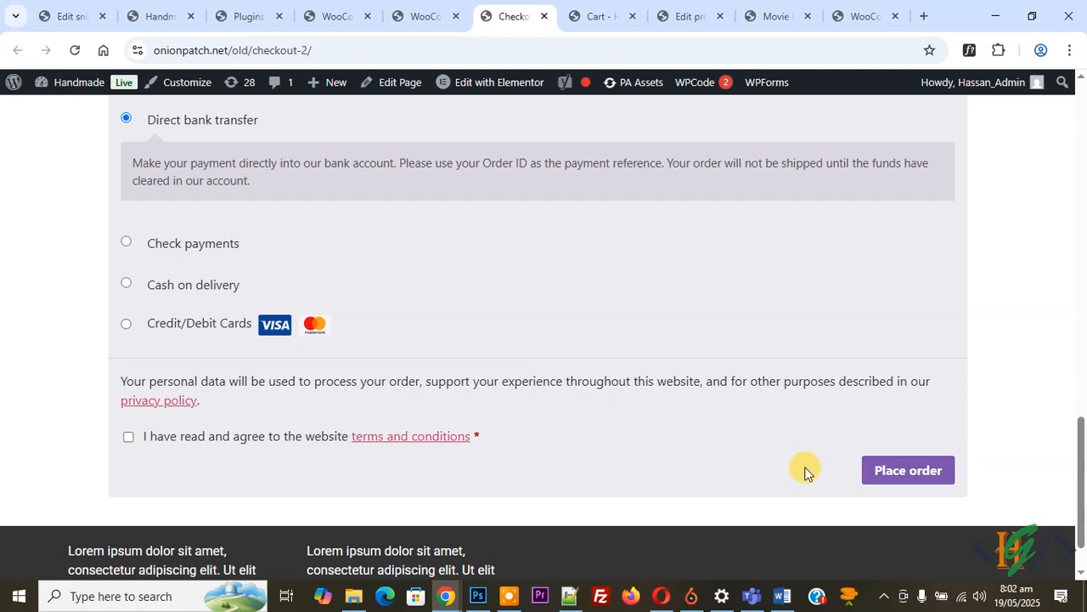
{"action": "mouse_move", "coordinate": [811, 476]}
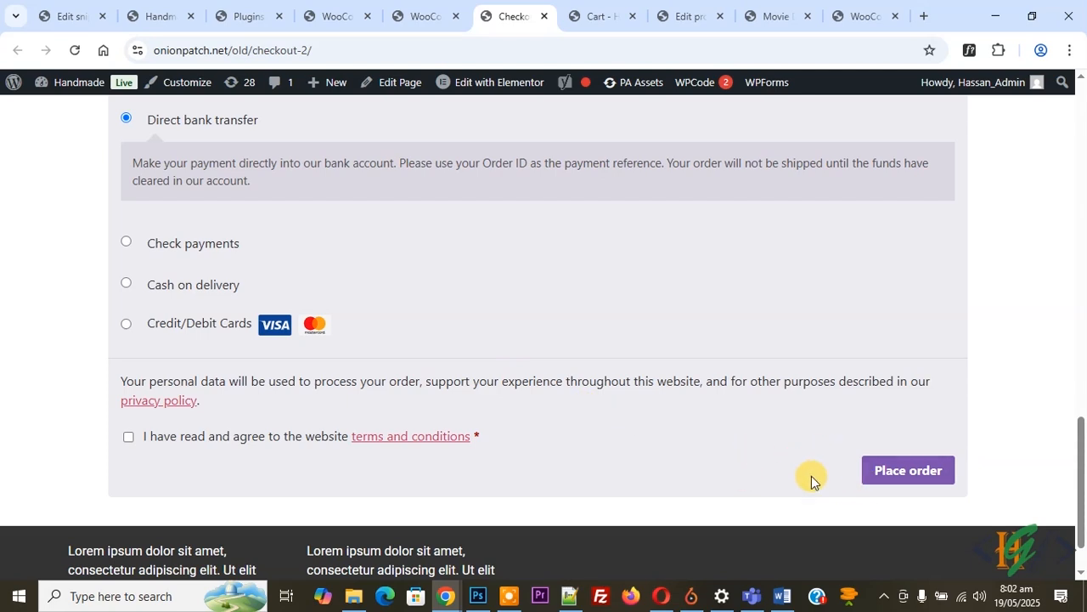
{"action": "mouse_move", "coordinate": [775, 459]}
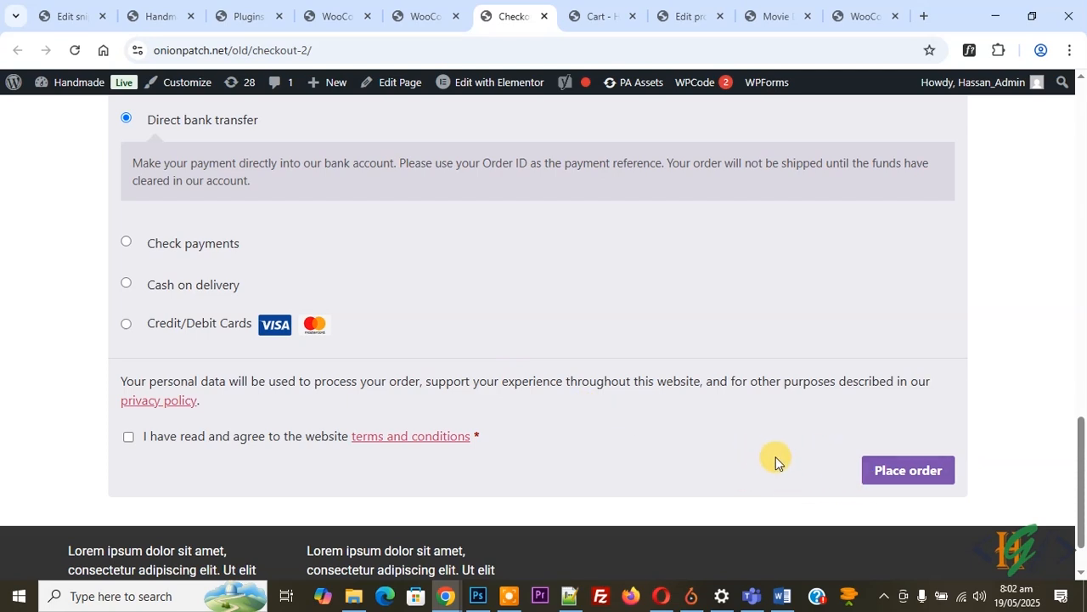